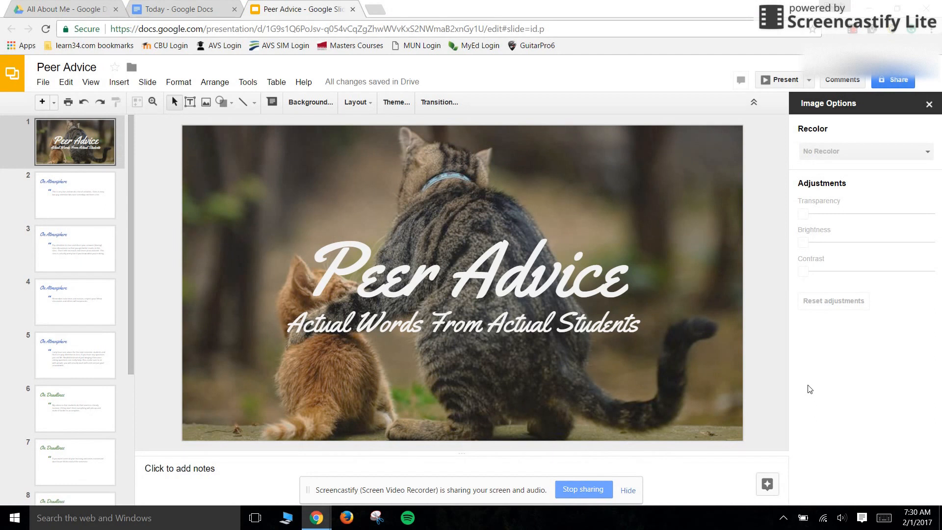
mouse_move(638, 313)
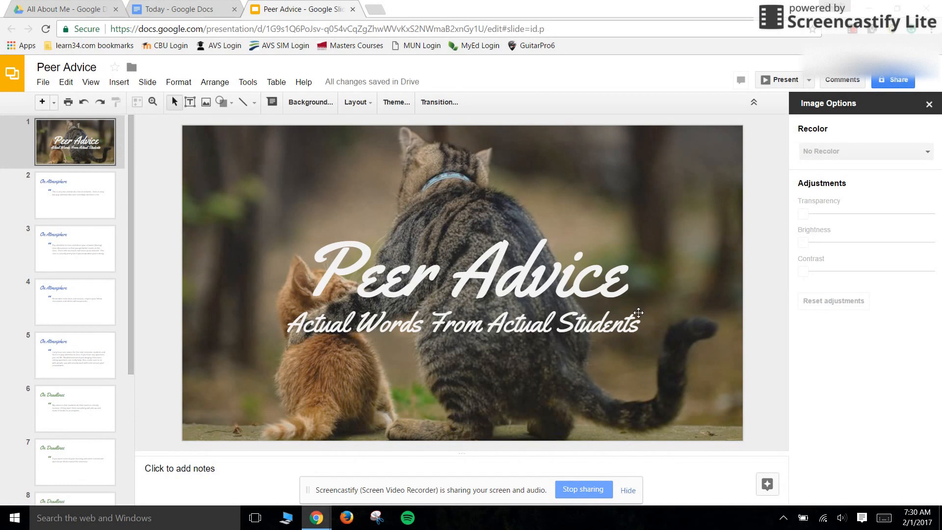
mouse_move(683, 344)
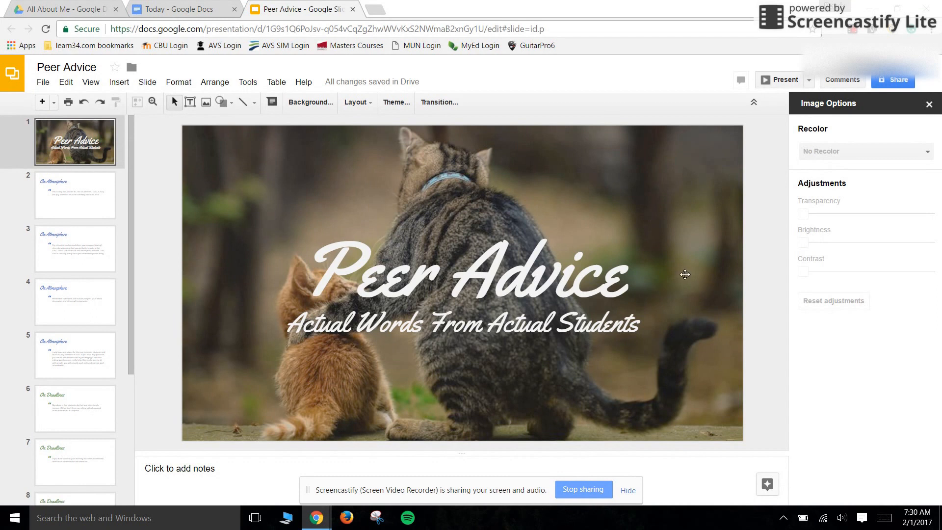
mouse_move(625, 230)
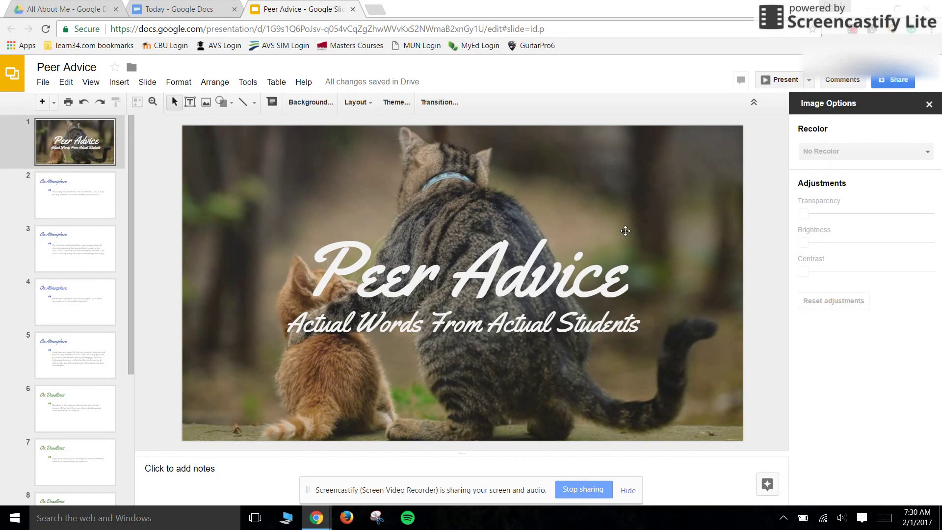
mouse_move(556, 231)
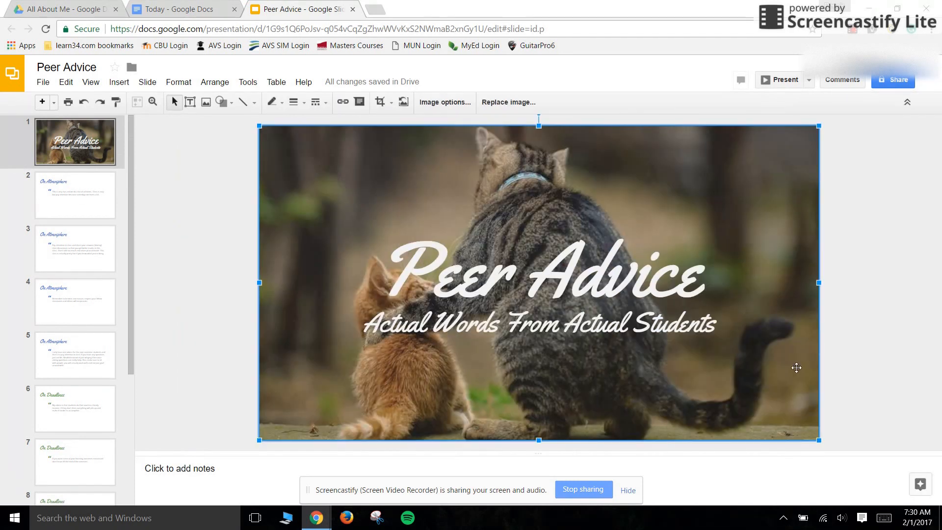
mouse_move(446, 103)
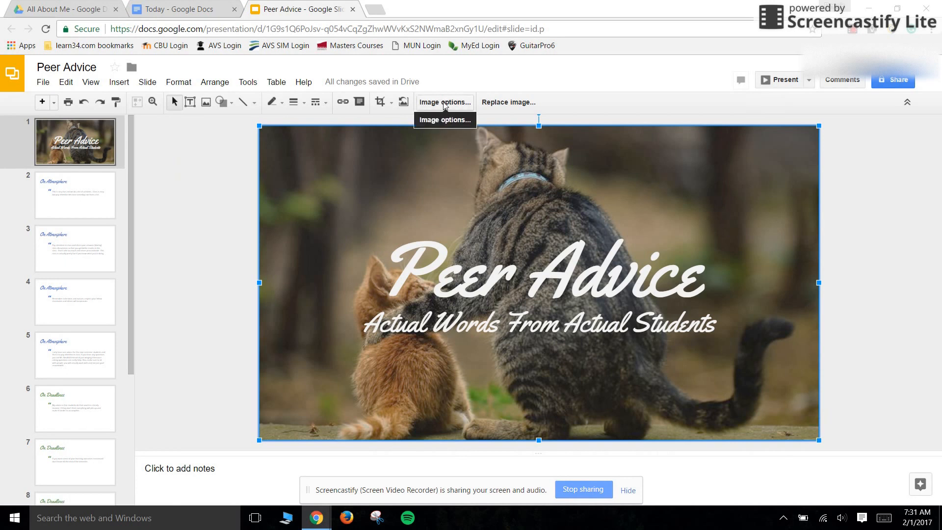
Step: In Image options, nudge the photo's brightness up and back, then lower contrast to about -40%
left_click(445, 102)
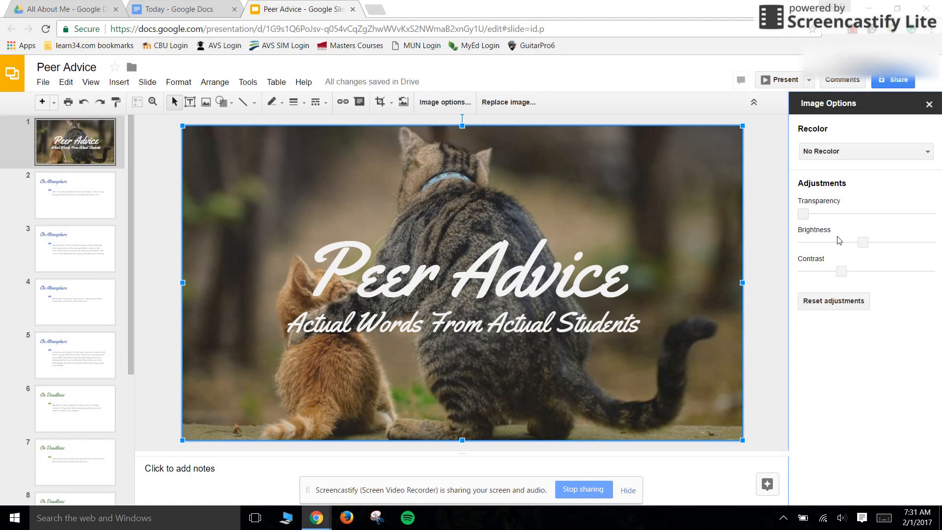
left_click_drag(862, 242, 899, 243)
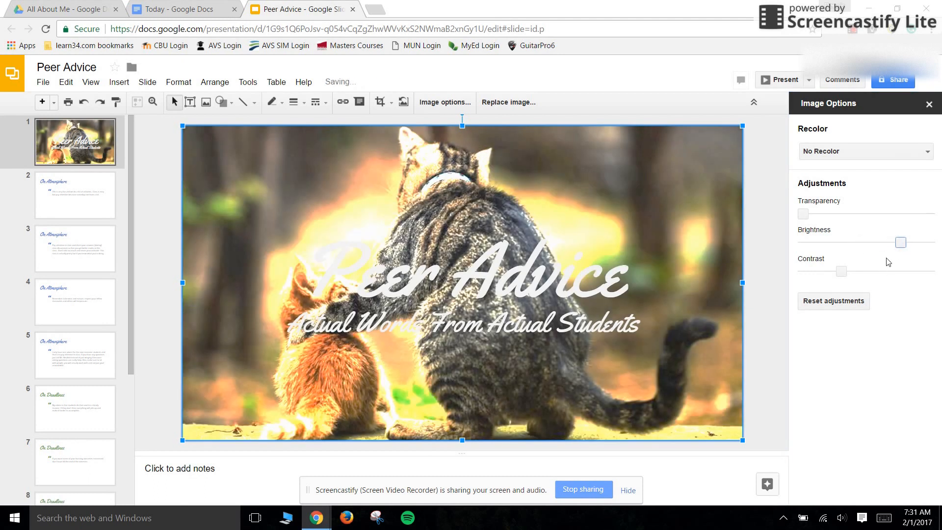
left_click_drag(900, 242, 864, 242)
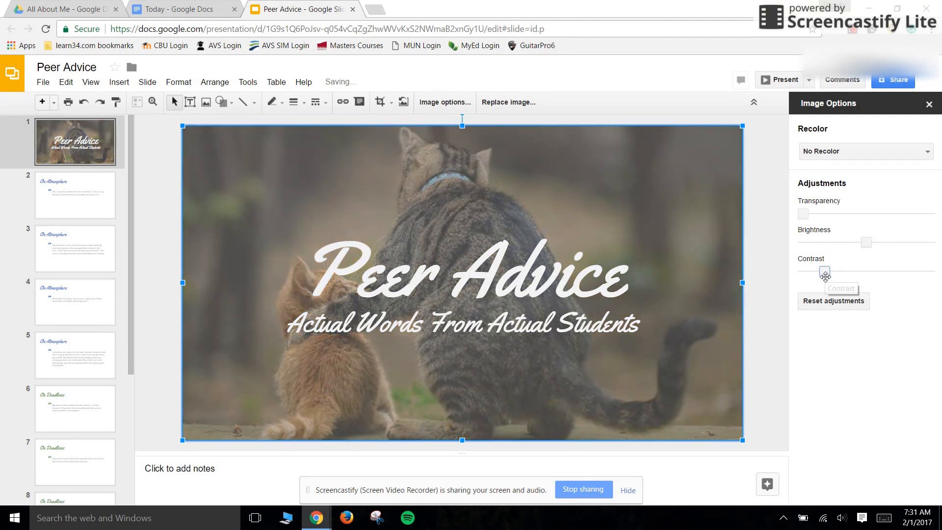
left_click_drag(815, 271, 844, 272)
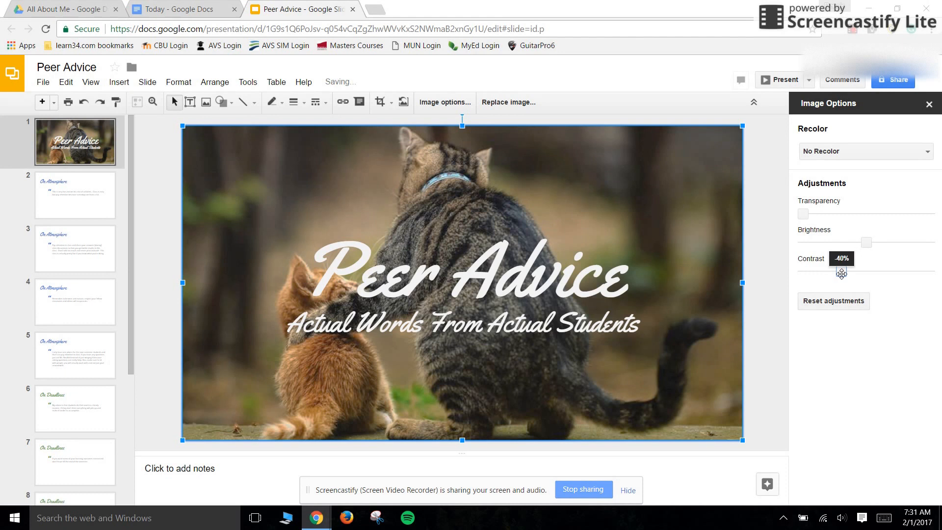
Step: Try the Dark 8 recolor on the photo, then glance through slides 2 and 3 and return to slide 1
left_click(928, 151)
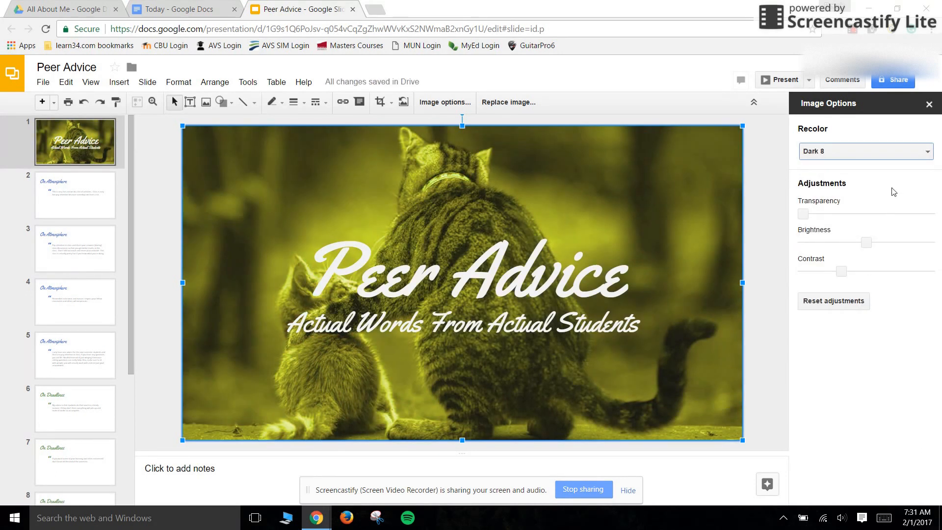
mouse_move(696, 243)
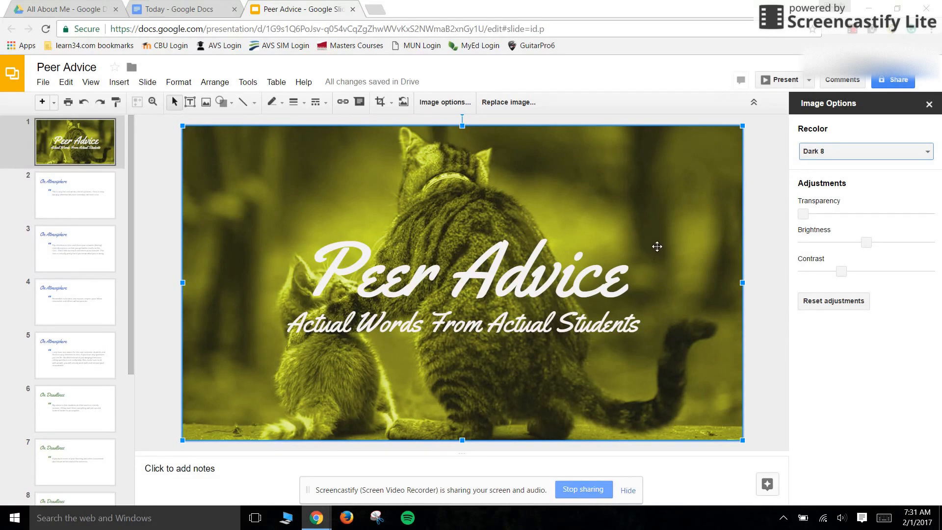
mouse_move(846, 223)
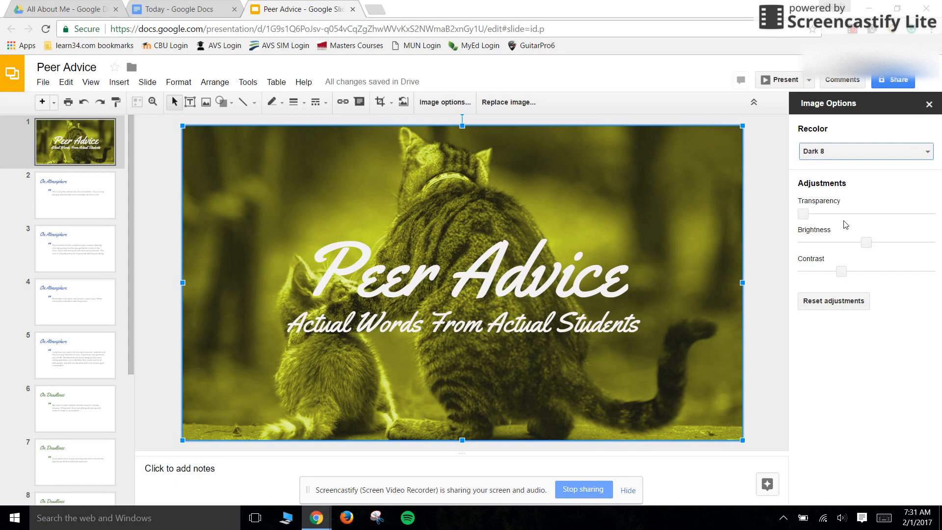
mouse_move(752, 237)
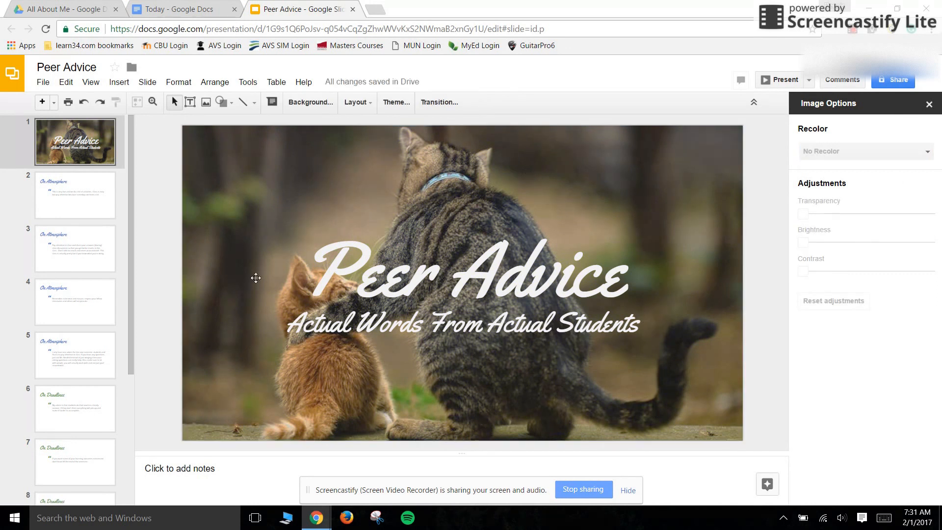
left_click(75, 196)
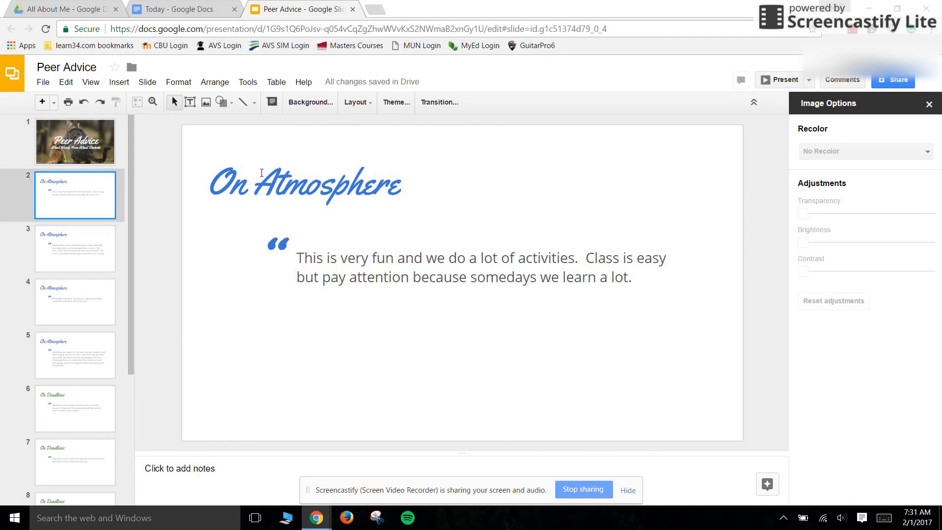
left_click(76, 248)
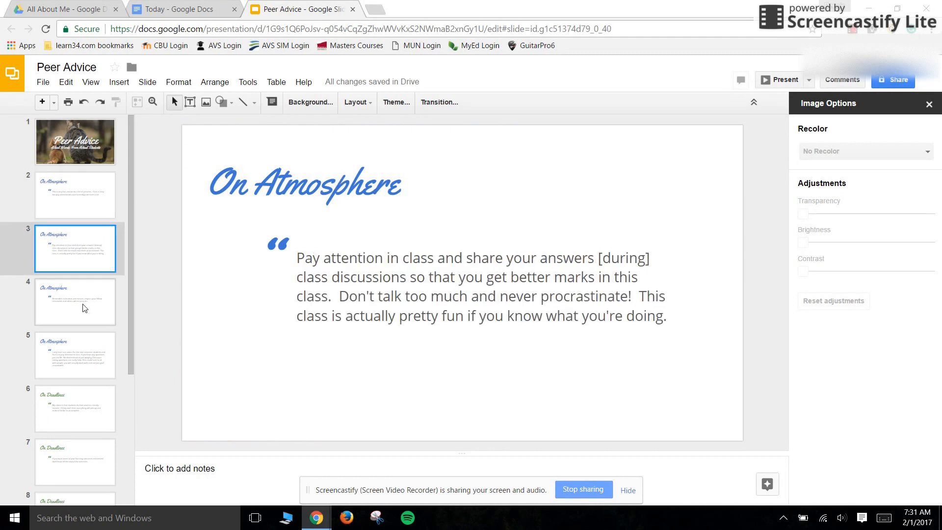
left_click(76, 142)
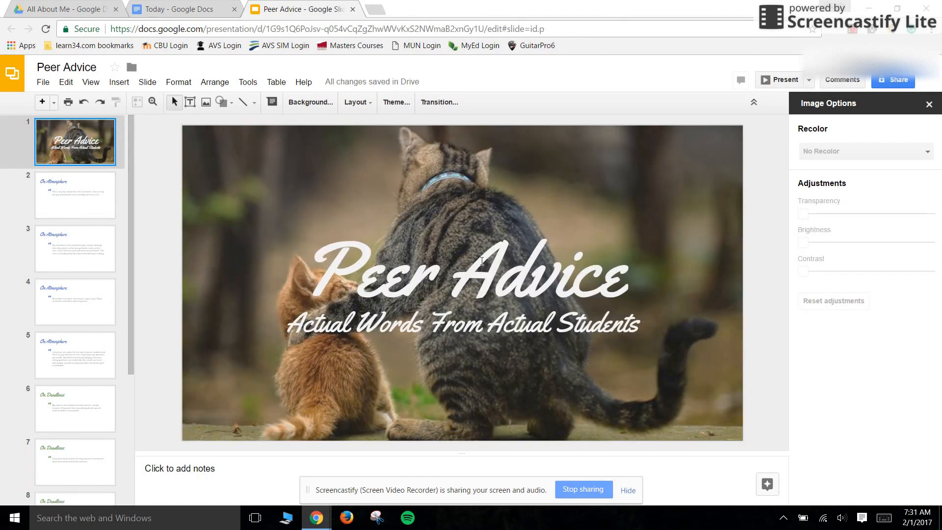
left_click(223, 103)
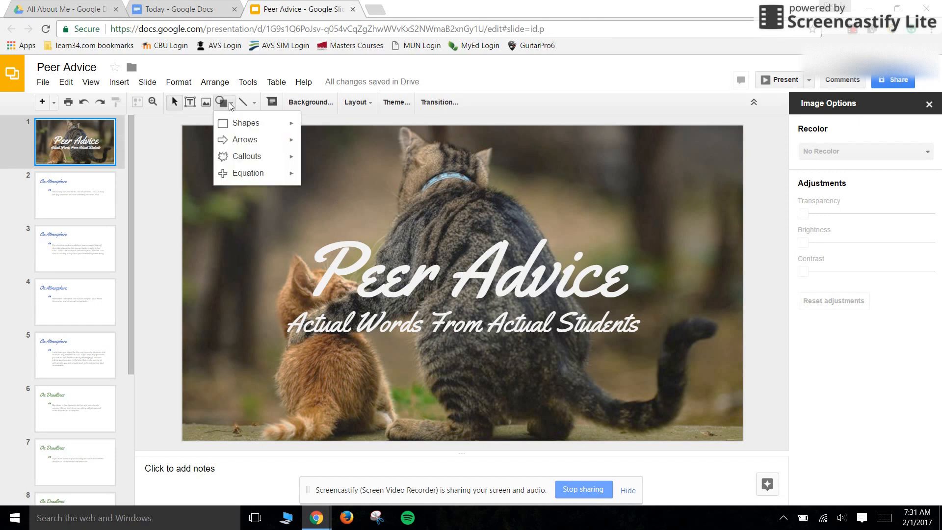
Step: Draw a rectangle from the slide's top-left to bottom-right so it covers the entire slide
left_click(249, 122)
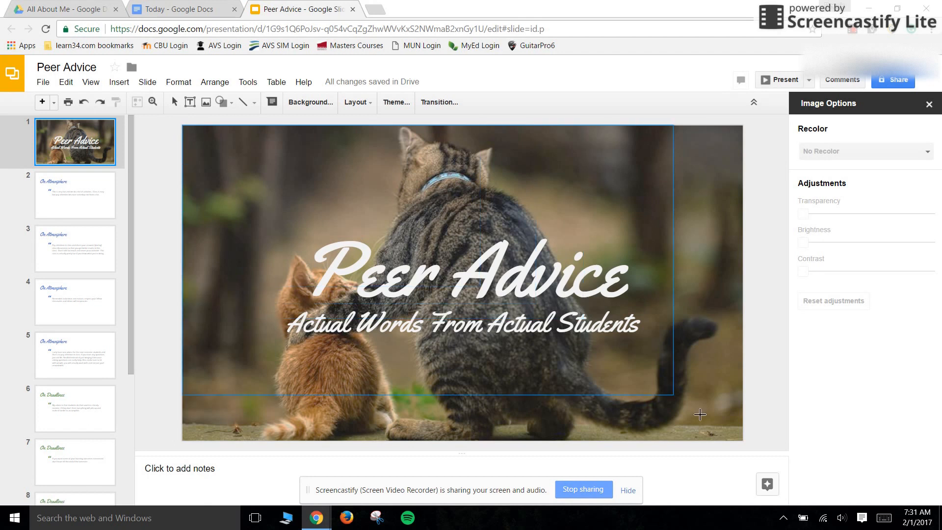
left_click_drag(673, 395, 742, 436)
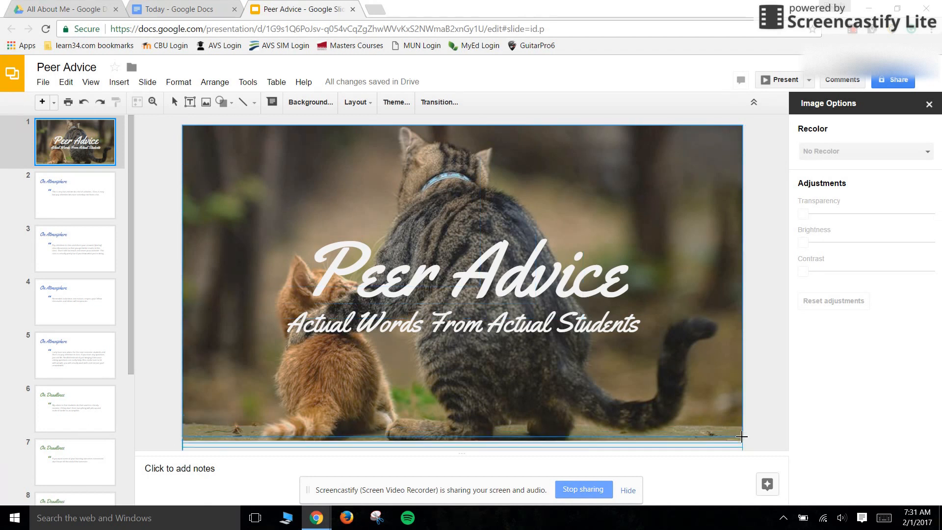
left_click_drag(742, 436, 751, 437)
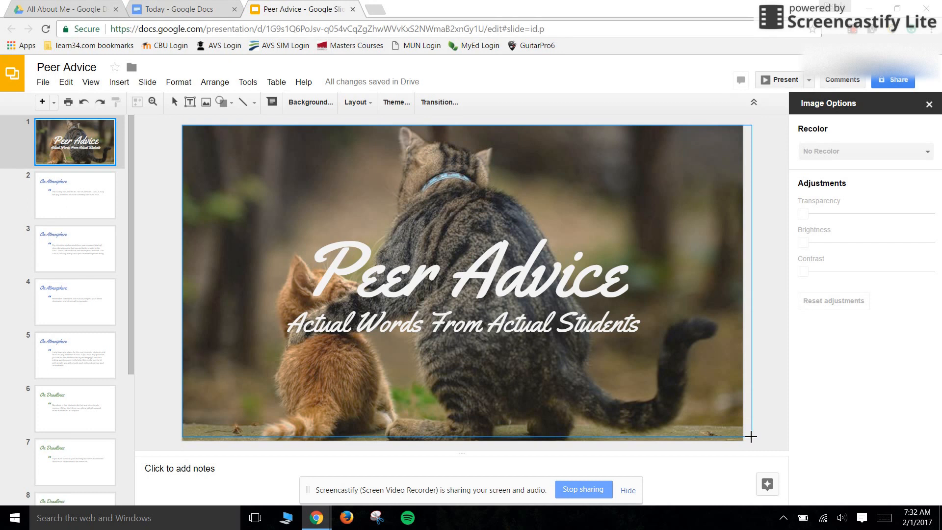
left_click_drag(752, 438, 766, 439)
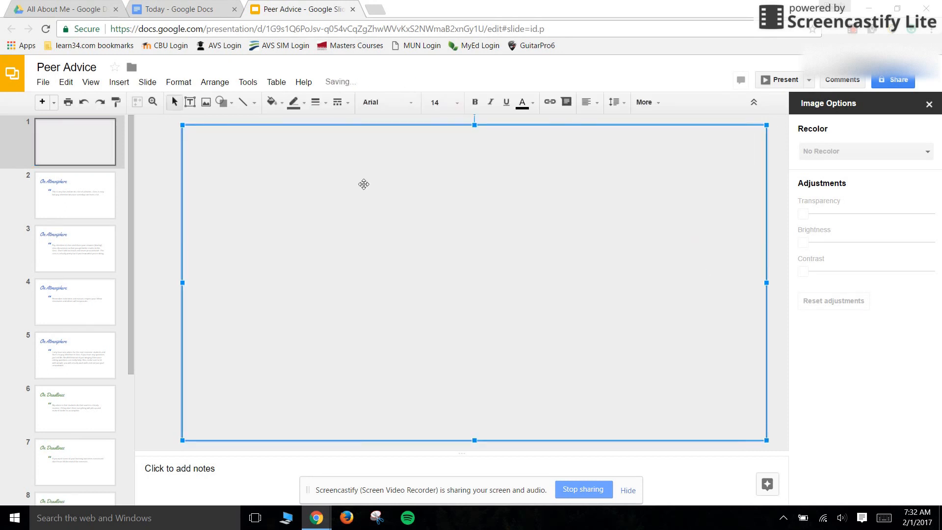
Step: Set the rectangle's fill colour to solid blue
left_click(271, 102)
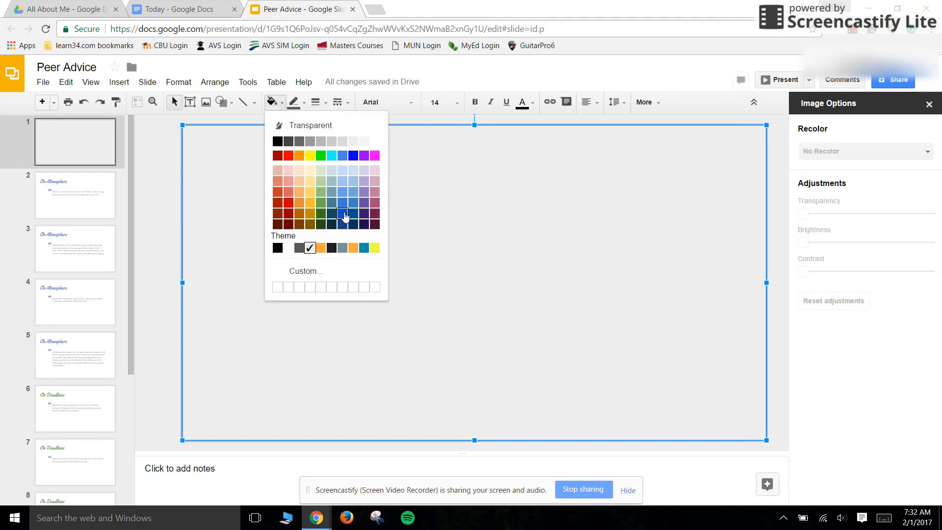
left_click(342, 214)
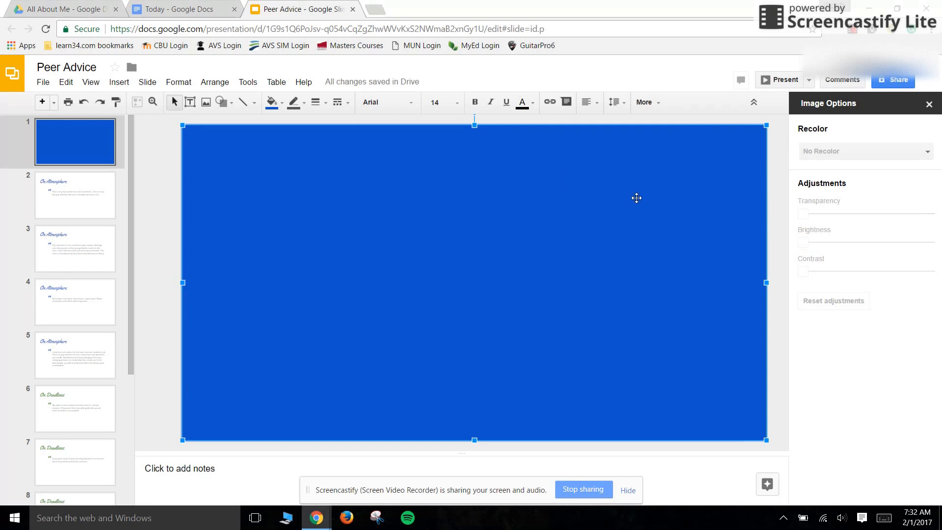
mouse_move(632, 240)
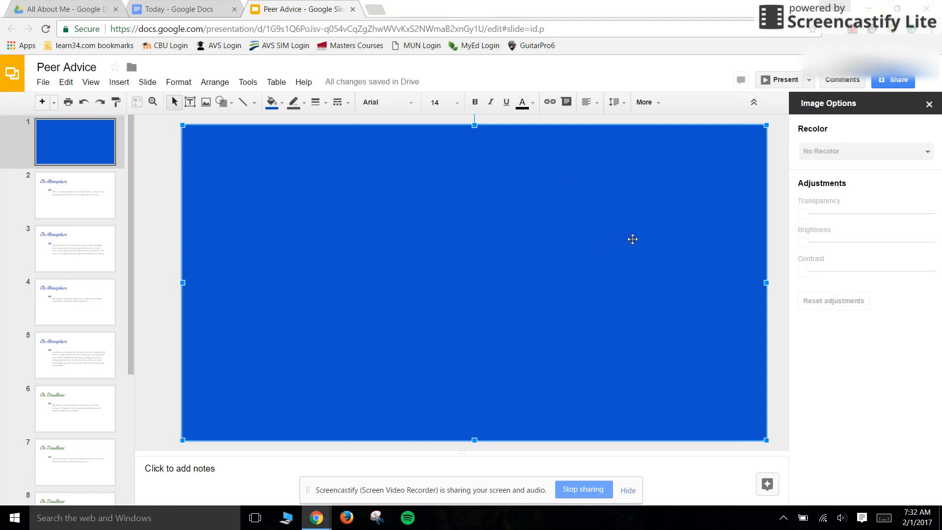
Step: Send the blue rectangle to the back so it sits behind the cat photo
right_click(632, 239)
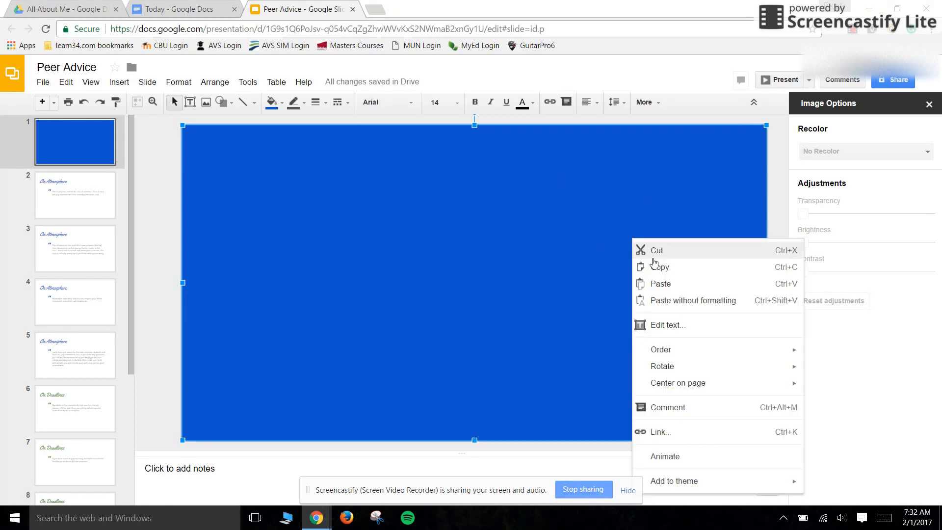
mouse_move(662, 350)
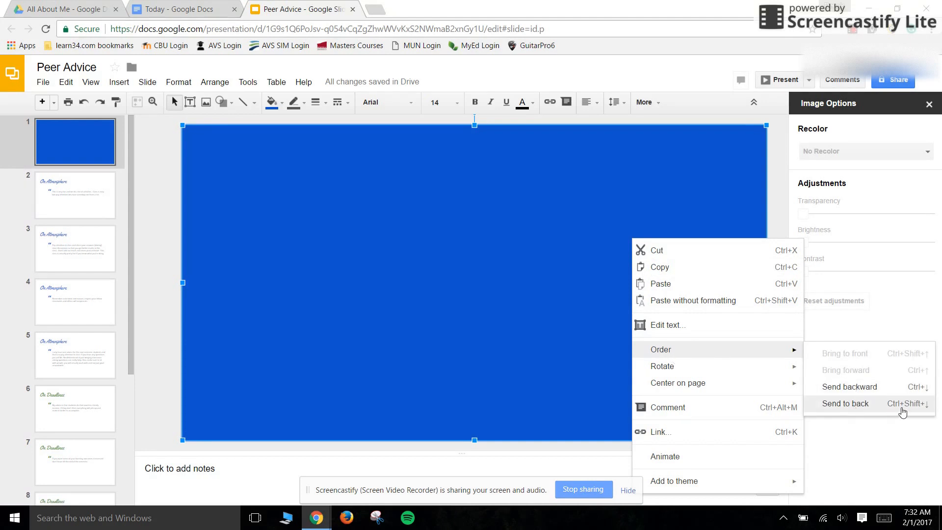
left_click(845, 403)
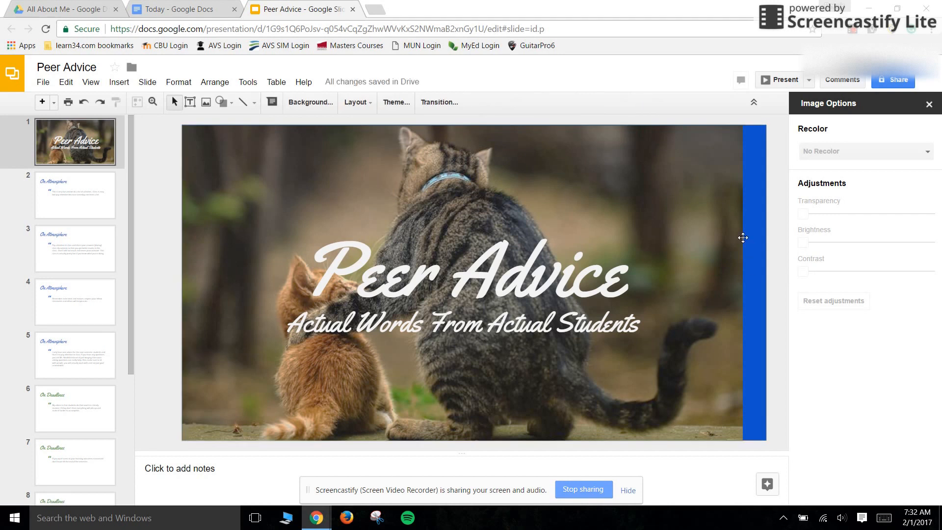
mouse_move(759, 246)
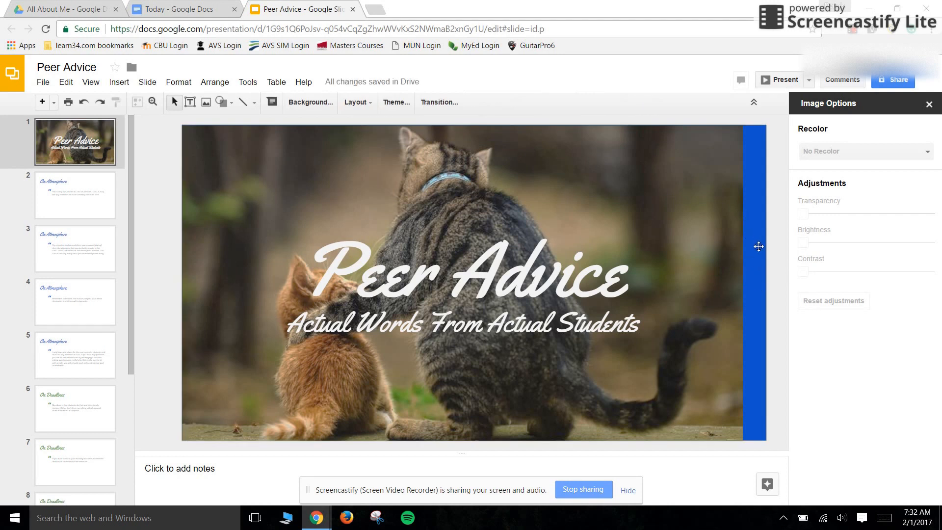
mouse_move(780, 83)
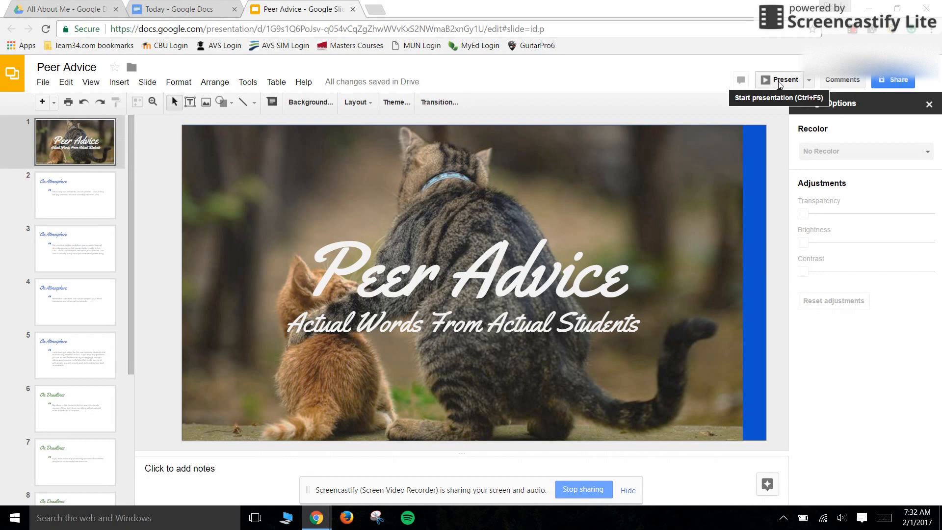
Step: Start presenting the Peer Advice deck full screen from the title slide
left_click(778, 80)
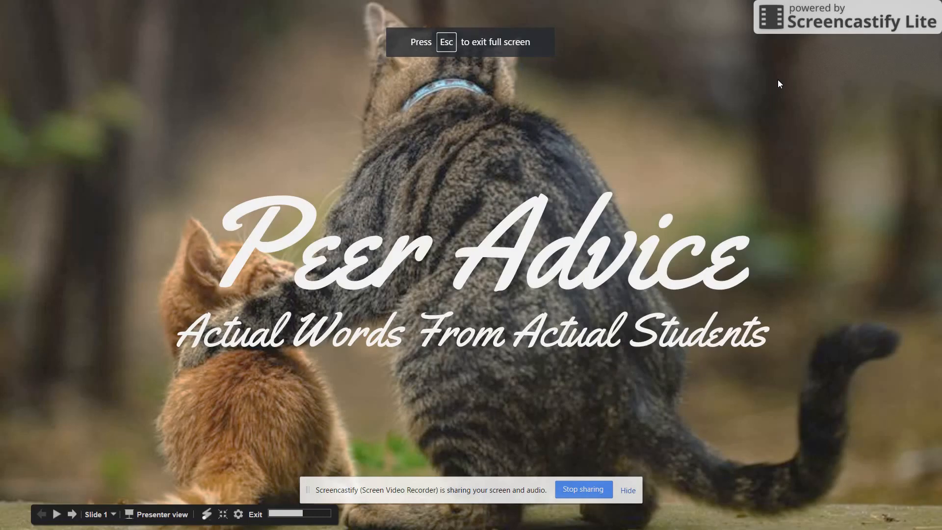
mouse_move(711, 330)
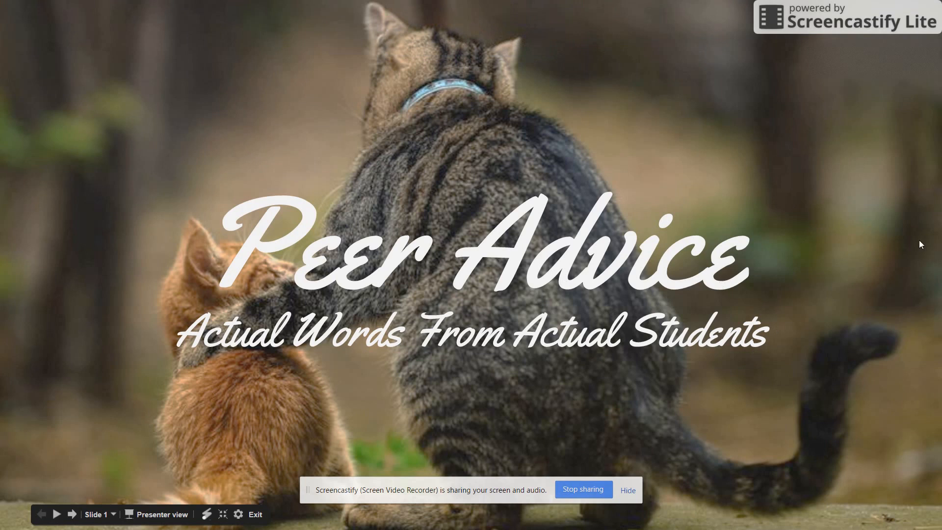
mouse_move(453, 306)
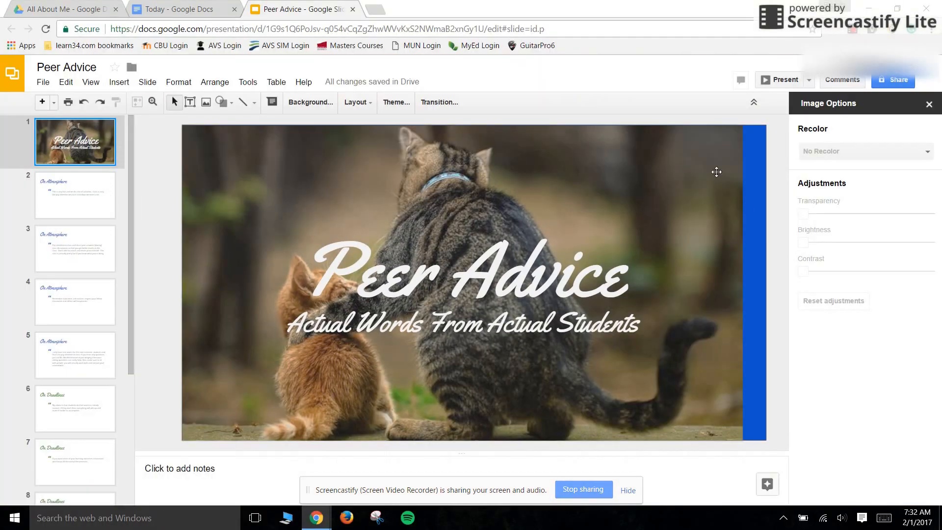
mouse_move(763, 235)
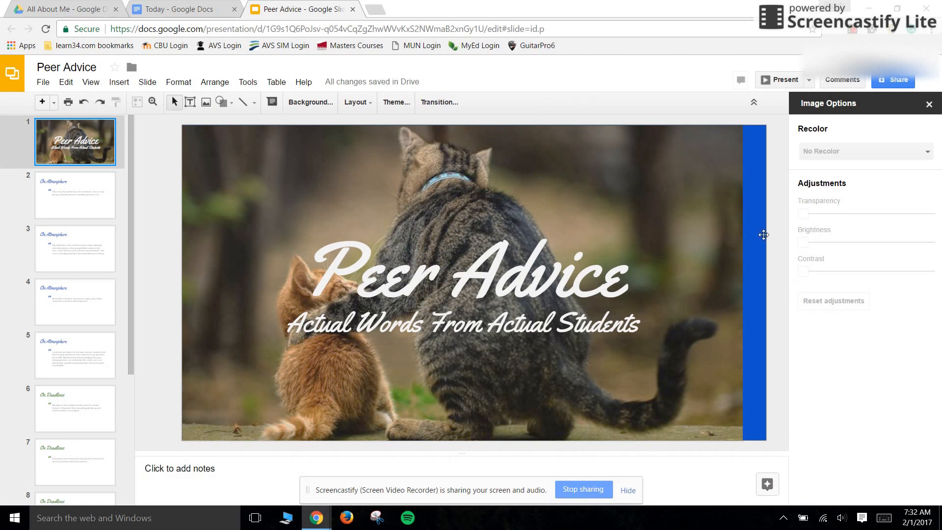
mouse_move(763, 232)
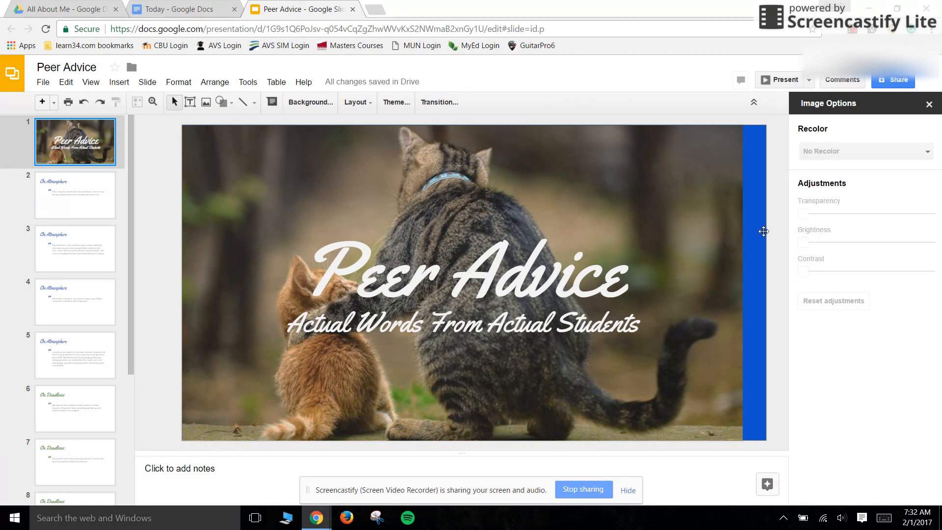
mouse_move(522, 179)
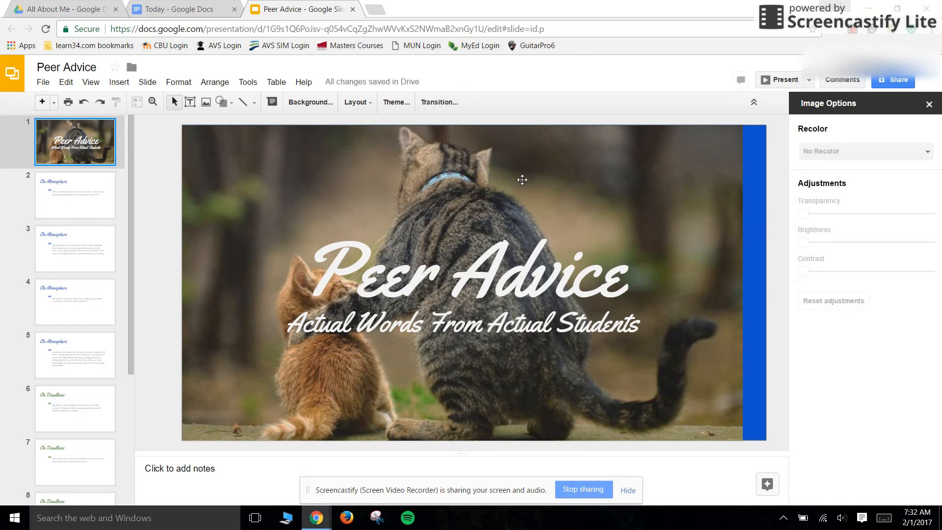
Step: Raise the cat photo's transparency slightly and deselect it to preview the blue tint
left_click(522, 180)
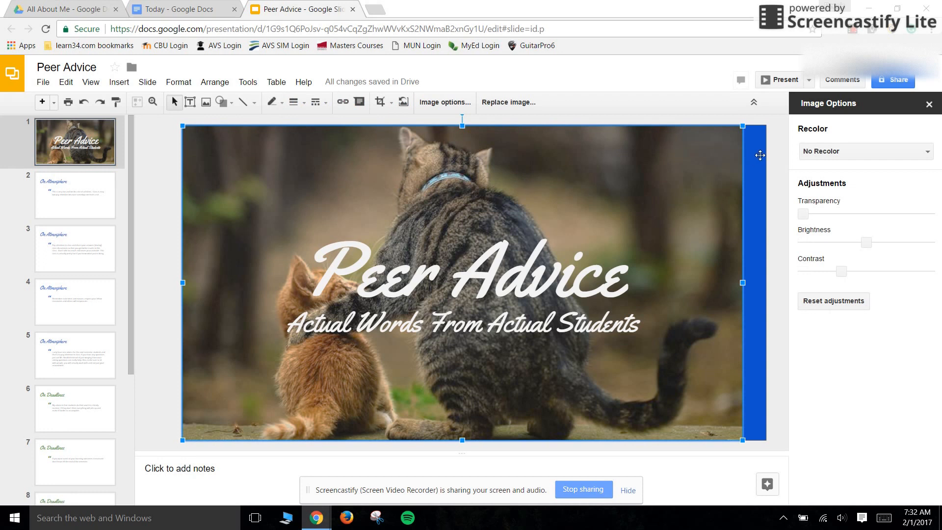
mouse_move(748, 190)
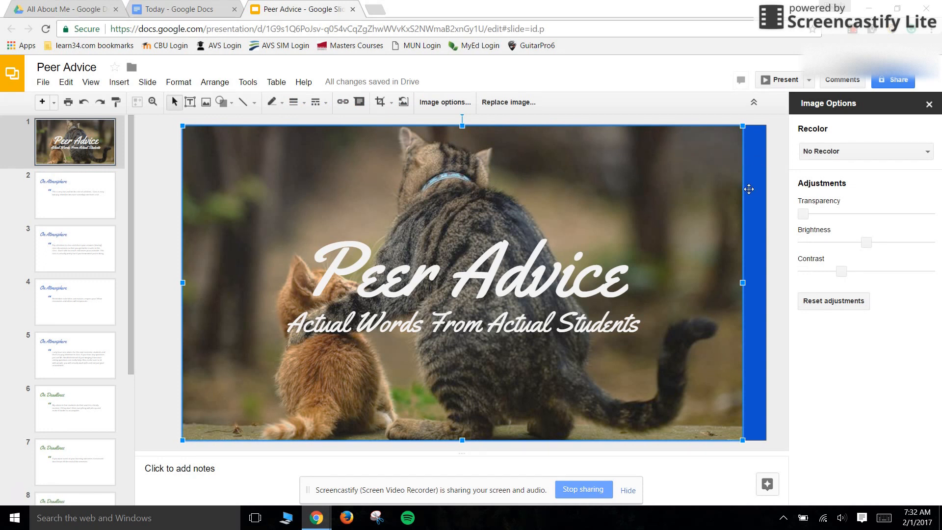
mouse_move(805, 215)
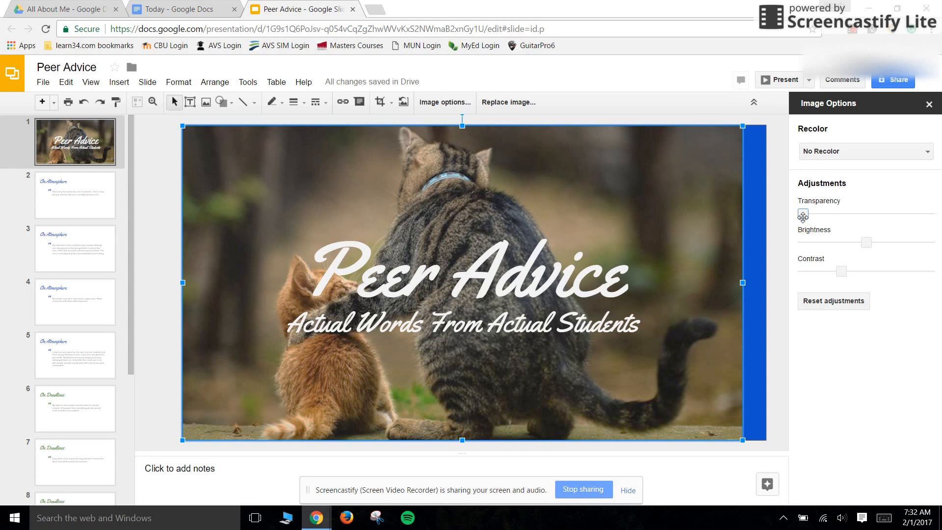
left_click_drag(803, 215, 828, 216)
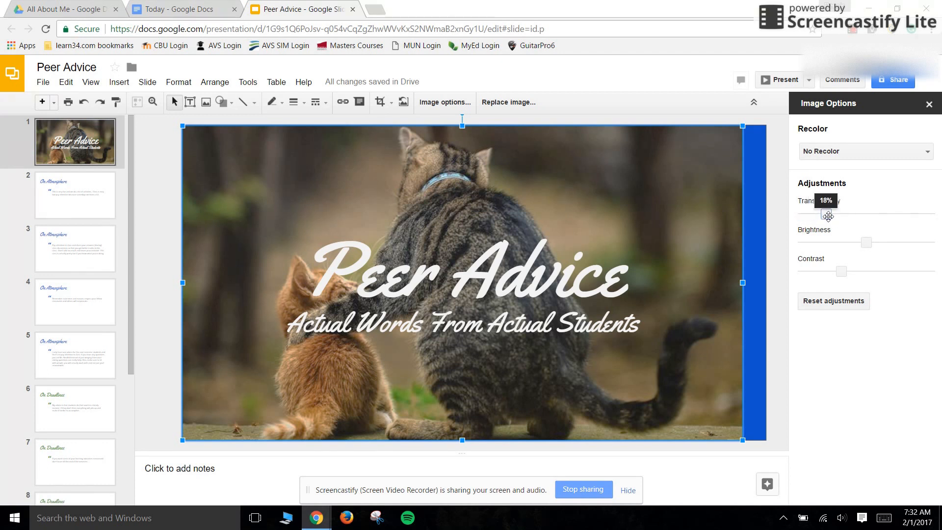
left_click_drag(826, 216, 849, 216)
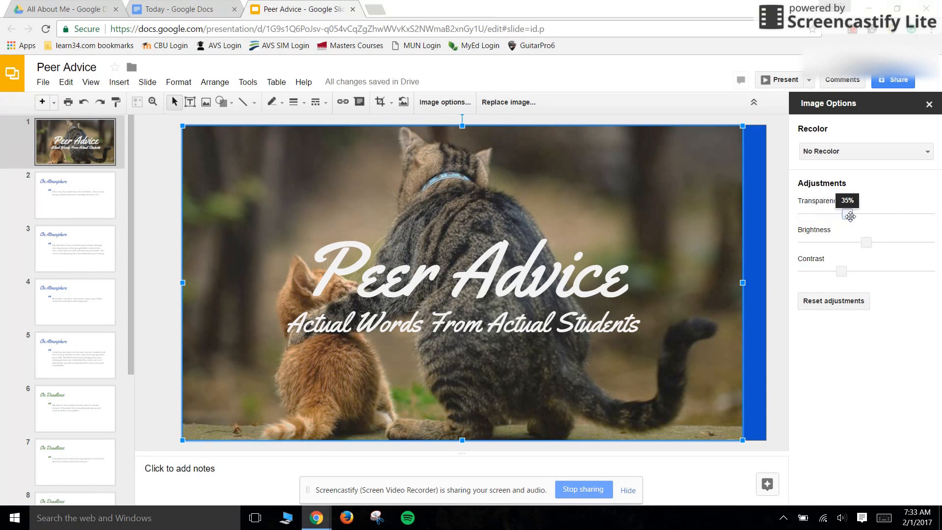
left_click(632, 218)
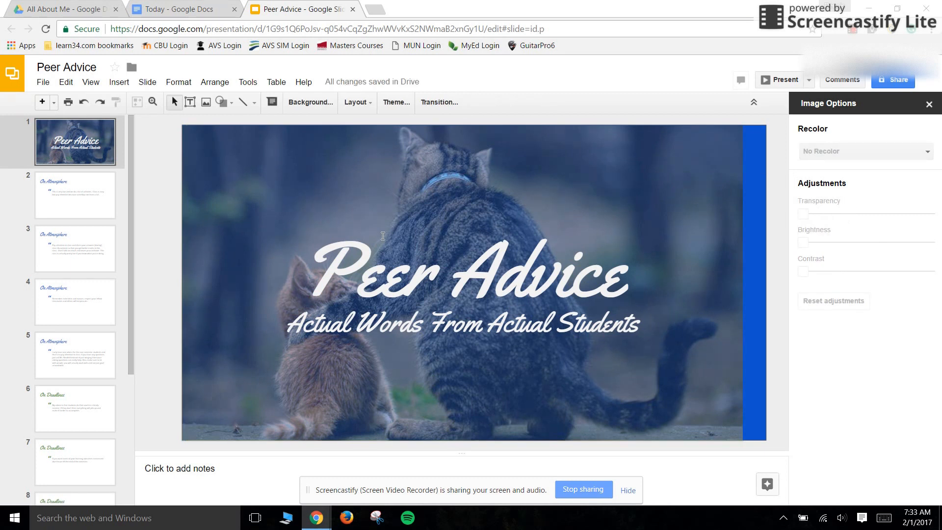
Step: Reselect the photo and settle its transparency at about 35% after trying near-full
left_click(462, 287)
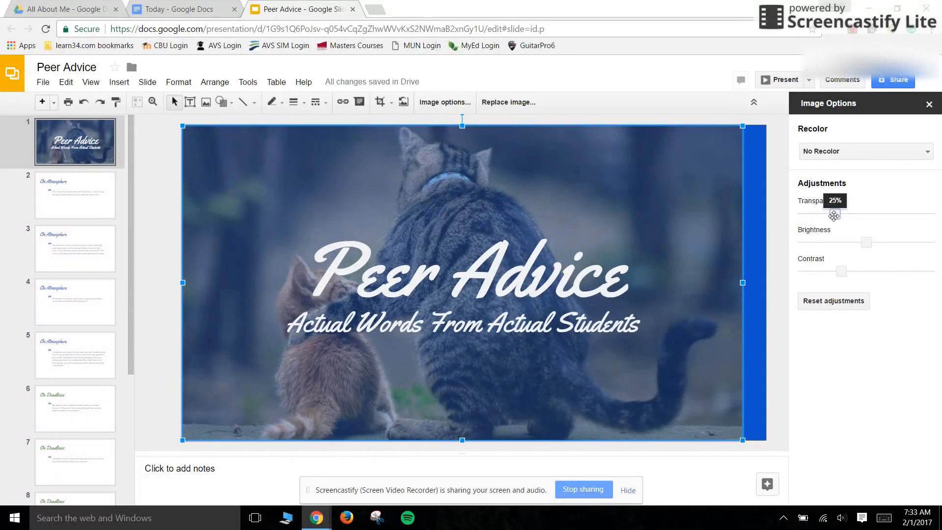
left_click_drag(833, 215, 823, 214)
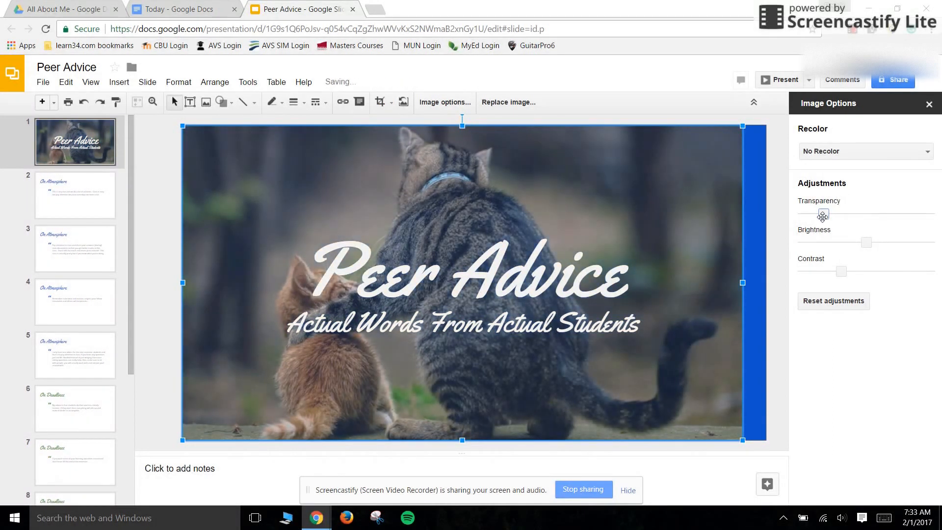
left_click_drag(823, 215, 909, 214)
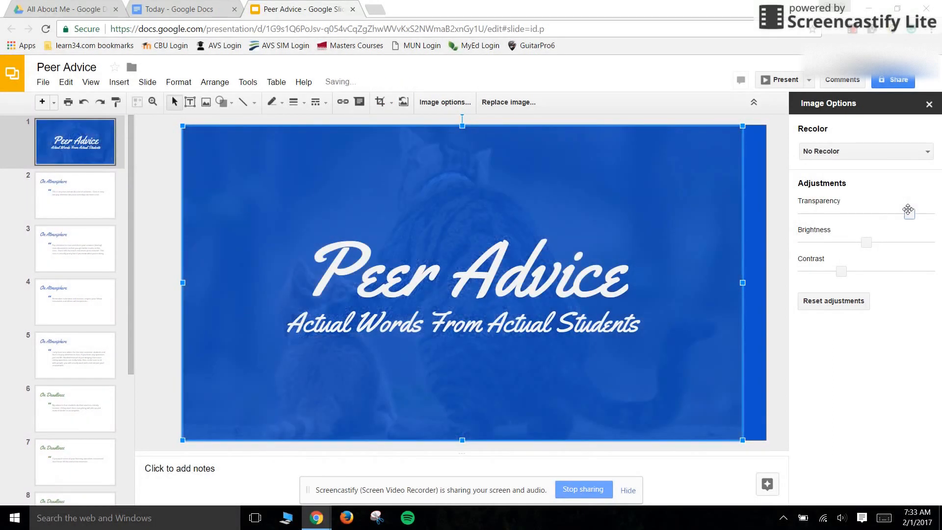
left_click_drag(908, 213, 909, 213)
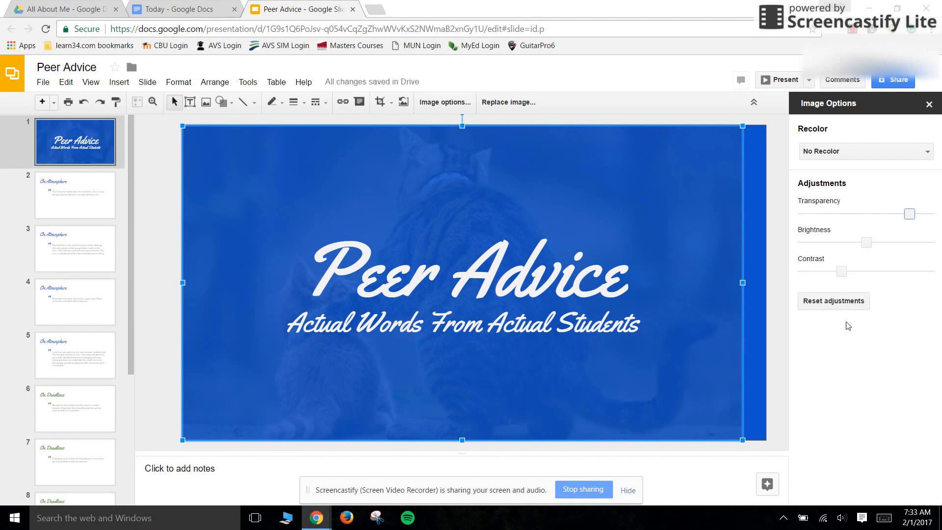
left_click_drag(909, 212, 842, 215)
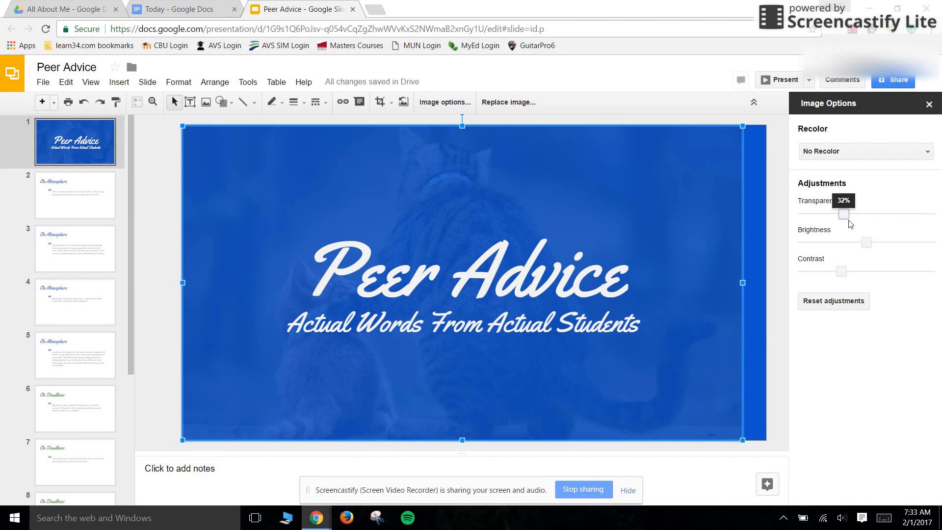
left_click_drag(844, 214, 851, 214)
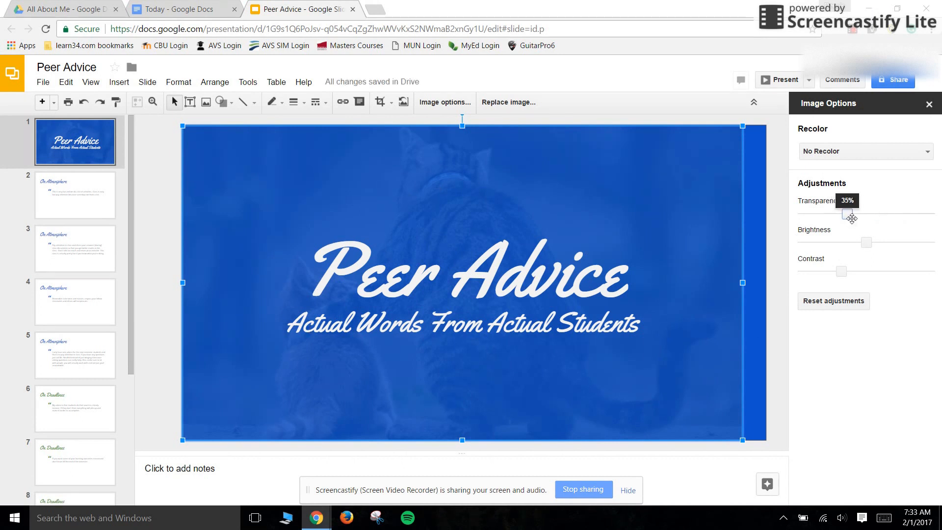
left_click_drag(852, 214, 847, 214)
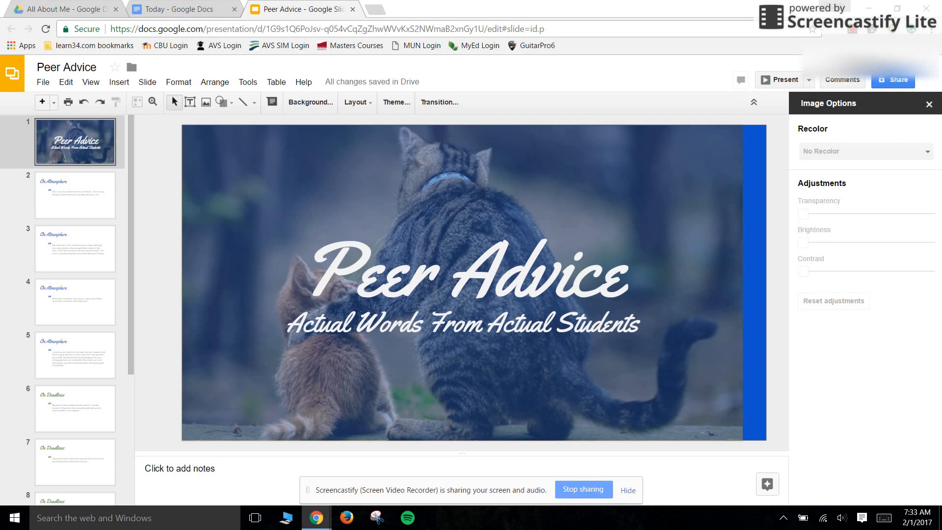
left_click(74, 409)
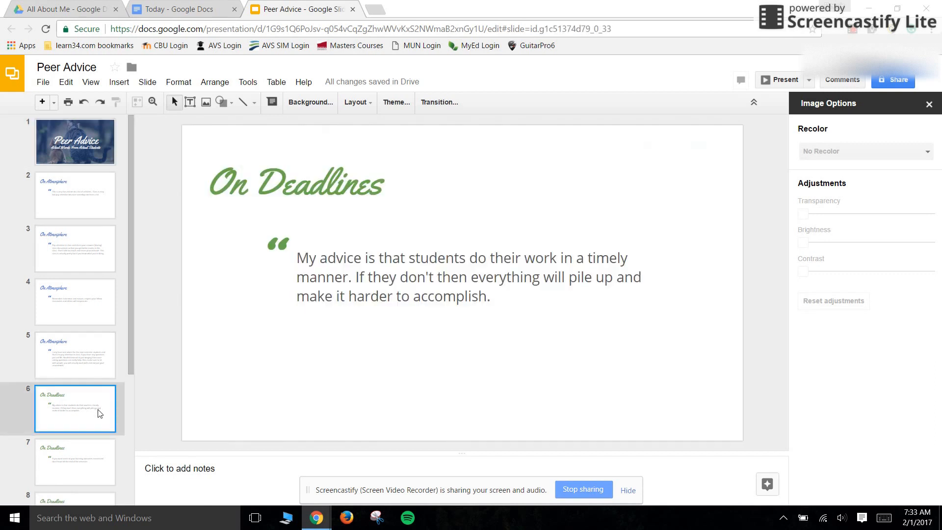
mouse_move(411, 195)
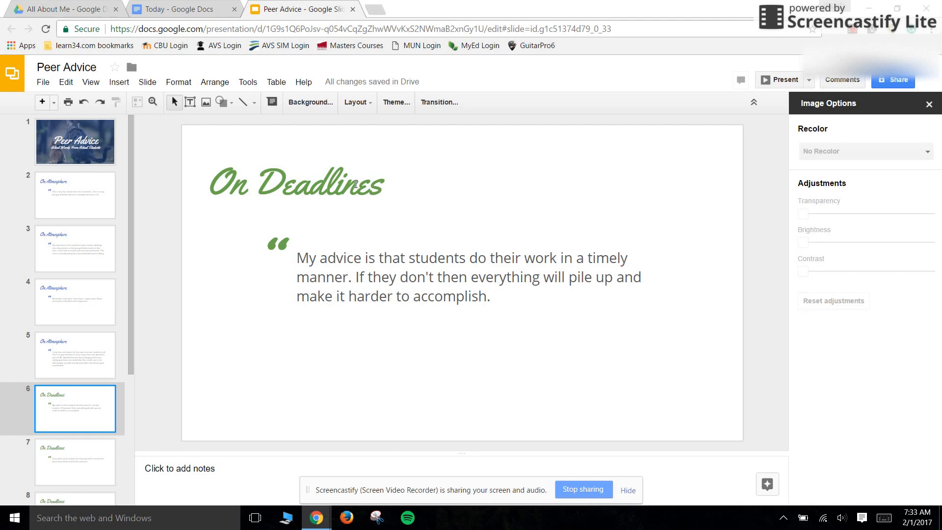
left_click(75, 142)
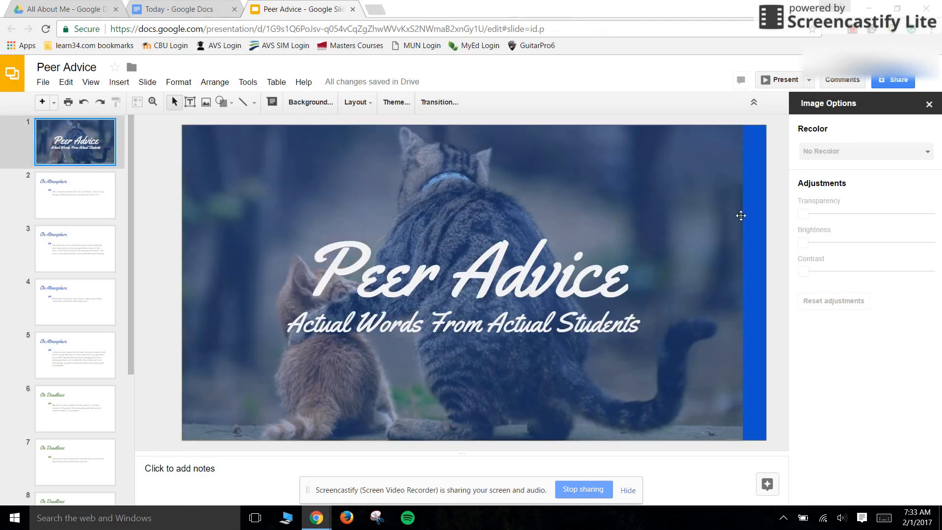
mouse_move(502, 218)
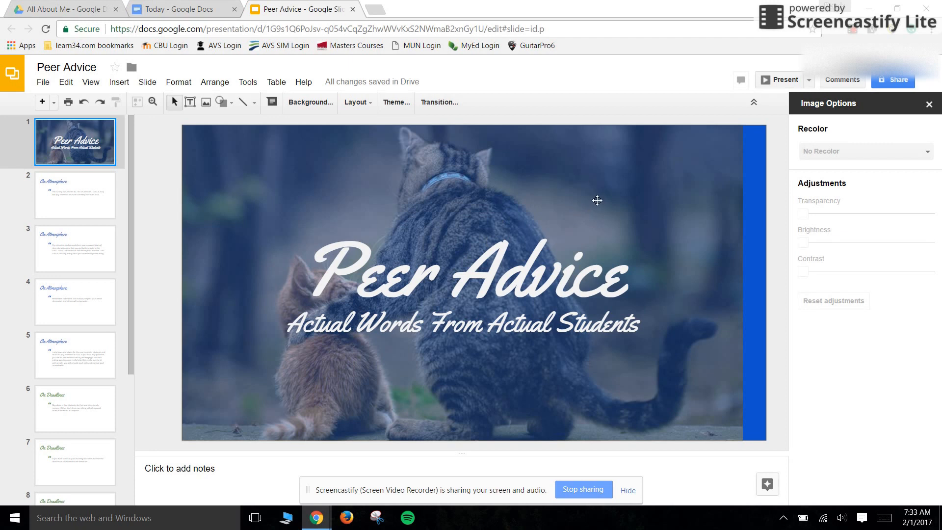
Step: Change the backing rectangle's fill to dark green, tinting the photo green
left_click(597, 200)
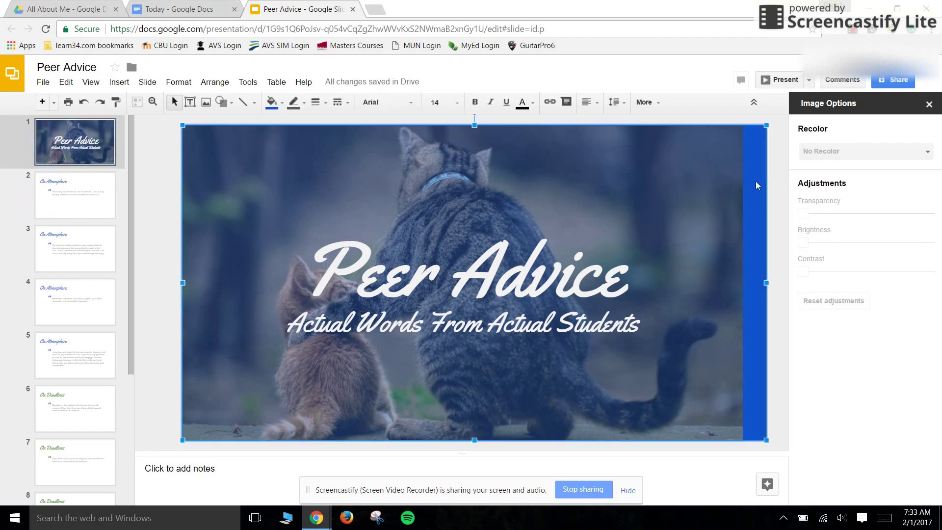
left_click(271, 102)
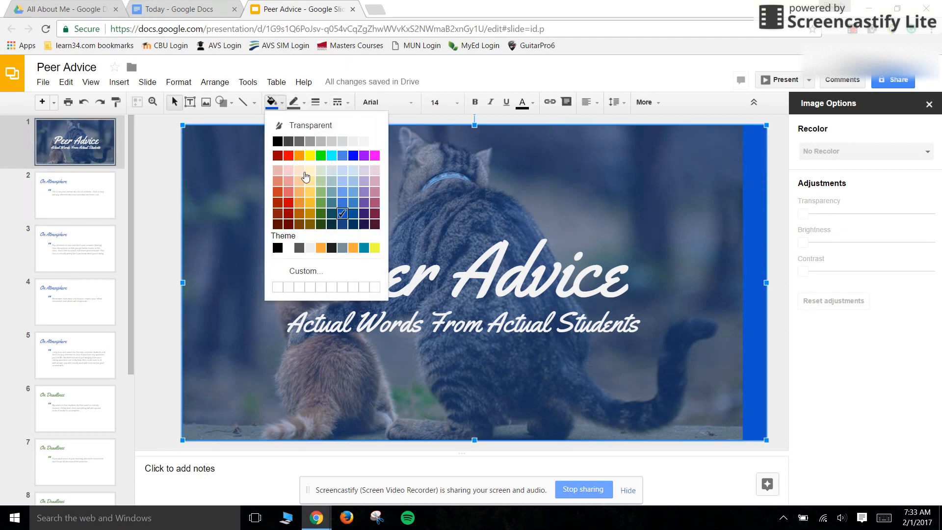
left_click(320, 155)
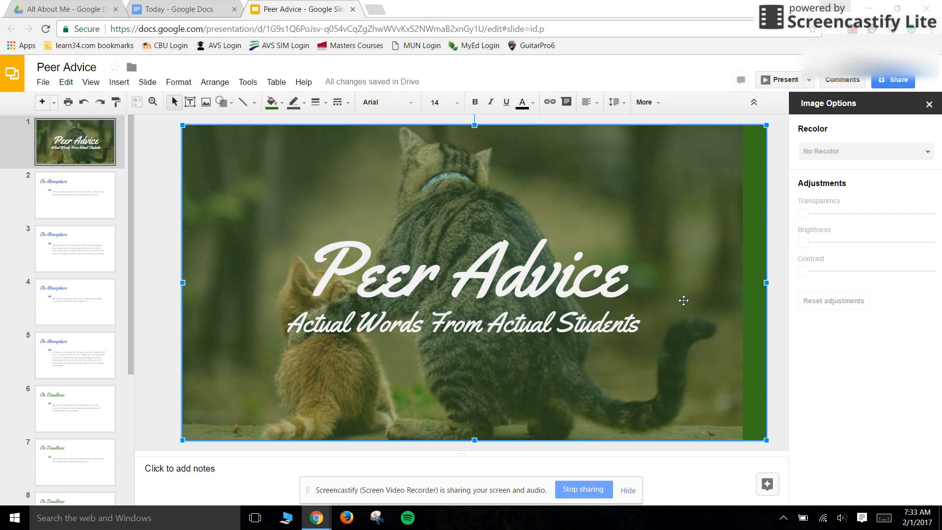
mouse_move(727, 257)
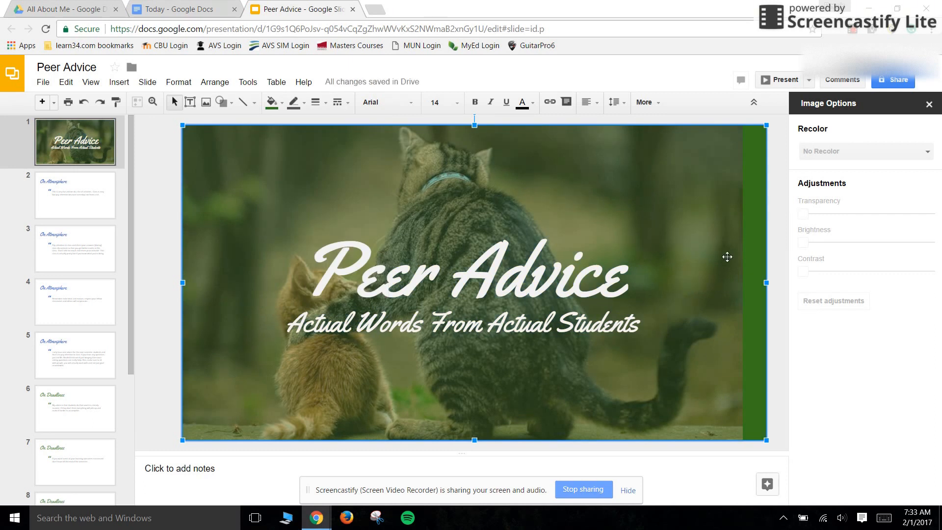
mouse_move(410, 310)
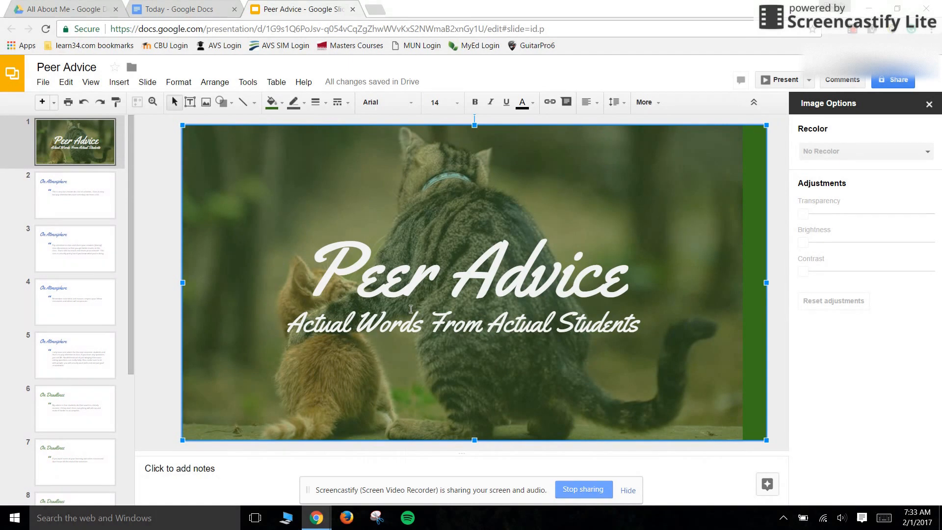
mouse_move(432, 275)
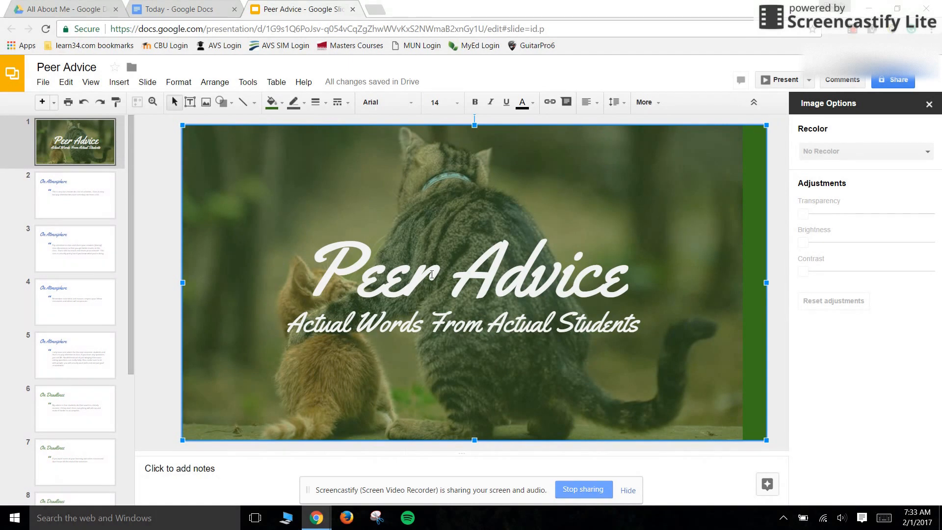
mouse_move(777, 190)
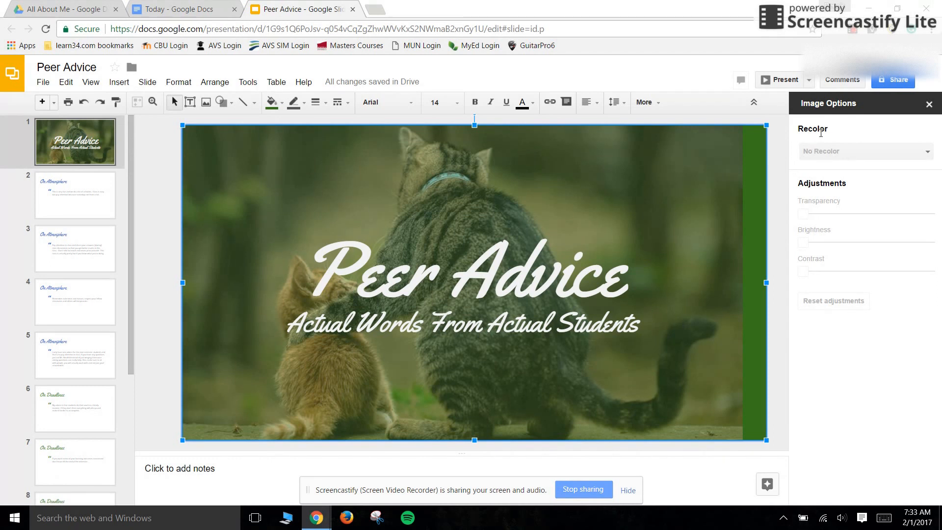
mouse_move(775, 186)
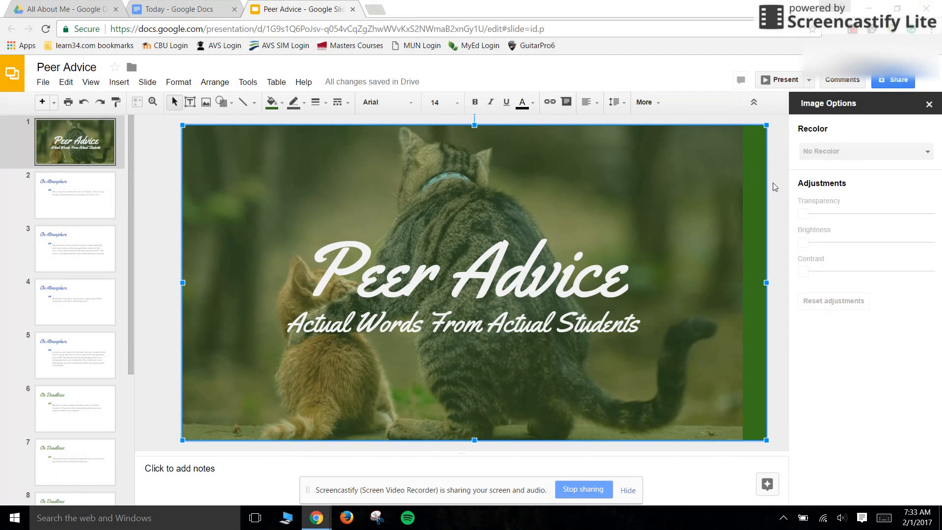